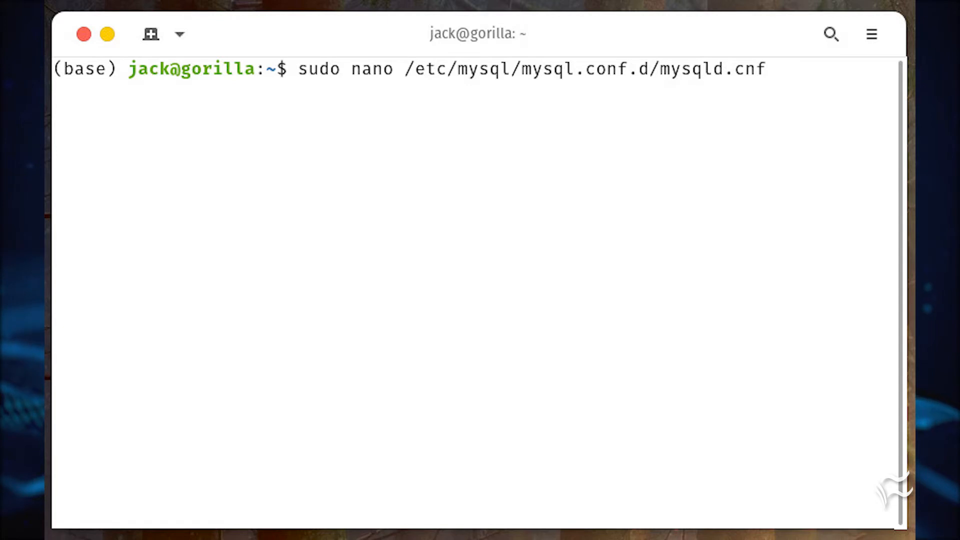
# Edit mysqld.cnf in nano and set bind-address to 0.0.0.0 for remote connections.
pyautogui.press('Return')
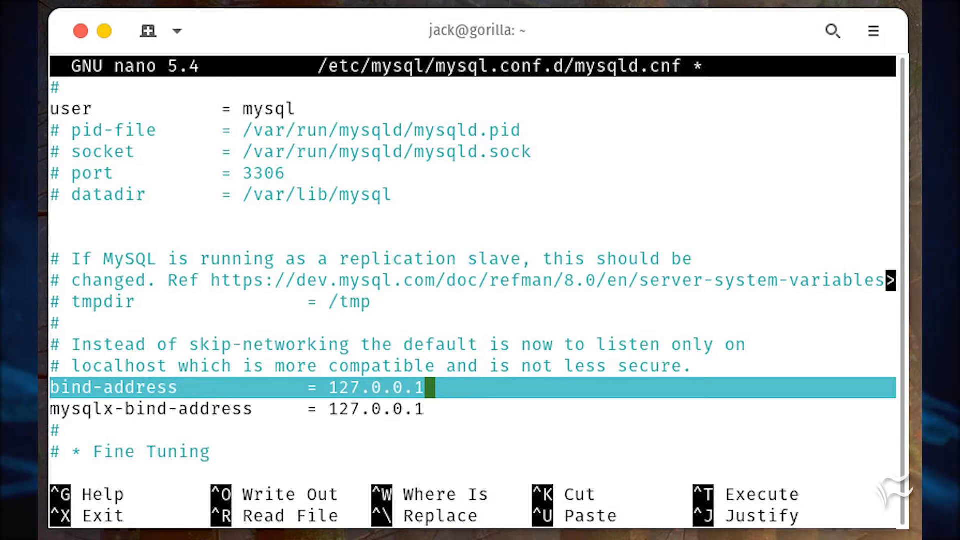
pyautogui.write('0.0.0.0')
pyautogui.write('sudo systemctl restart mysql')
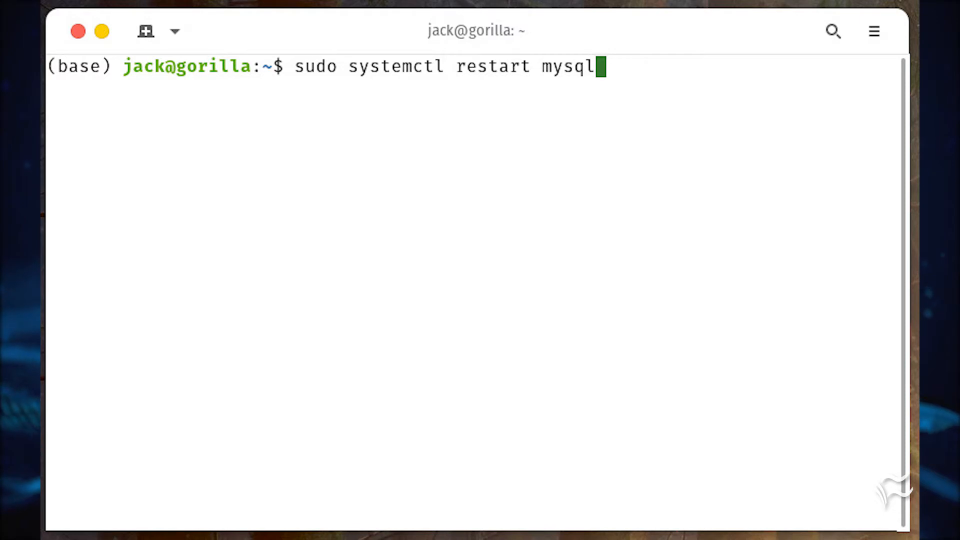
# Log in to the MySQL monitor as root with sudo mysql -u root -p.
pyautogui.write('sudo mysql -u root -p')
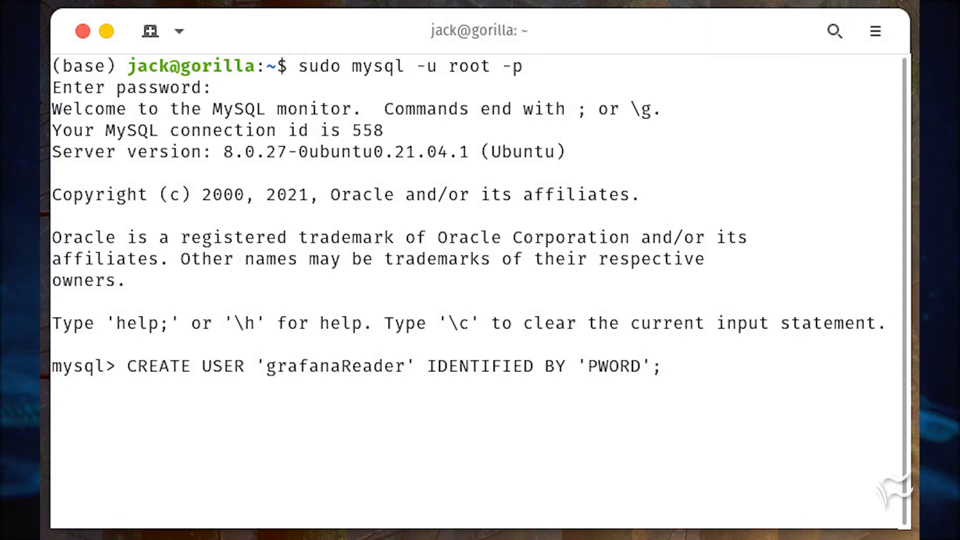
# Grant SELECT on DB.* to 'grafanareader', flush privileges, and exit the monitor.
pyautogui.write("GRANT SELECT ON DB.* TO 'grafanareader';")
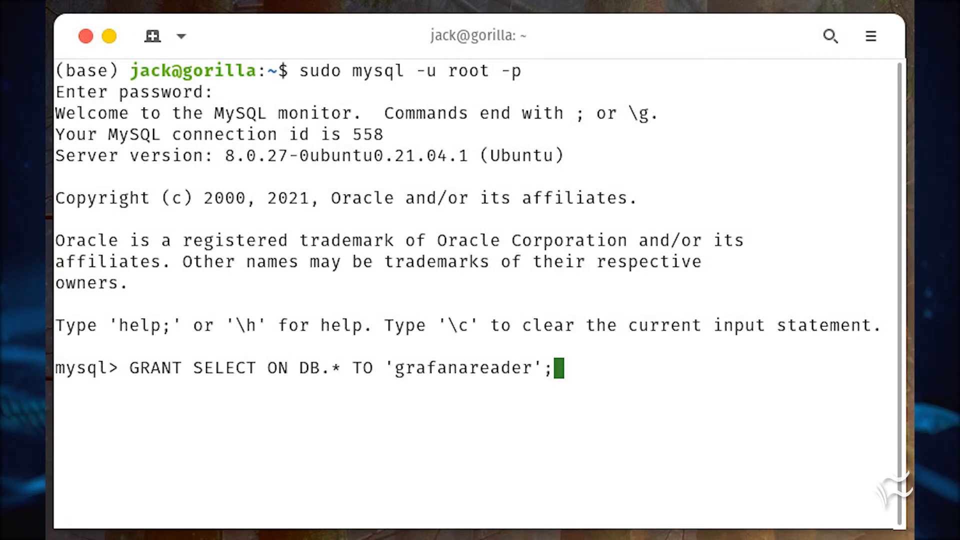
pyautogui.write('flush privileges;')
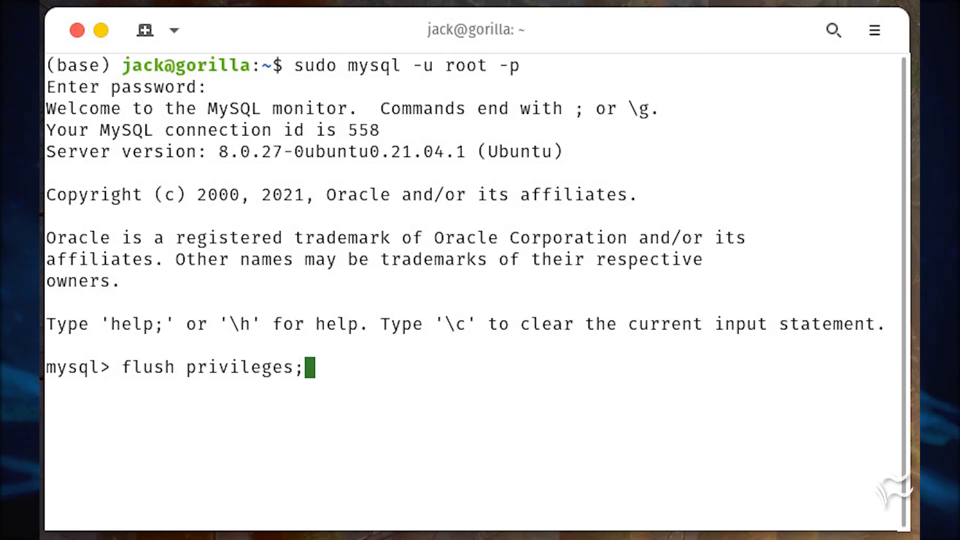
pyautogui.write('exit')
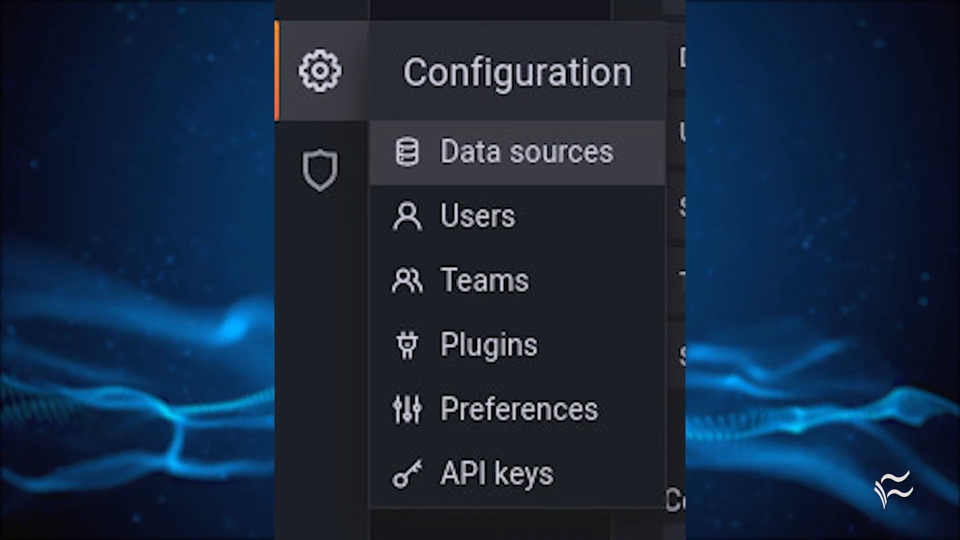
# Start a new Grafana data source and choose MySQL as its type.
pyautogui.click(524, 151)
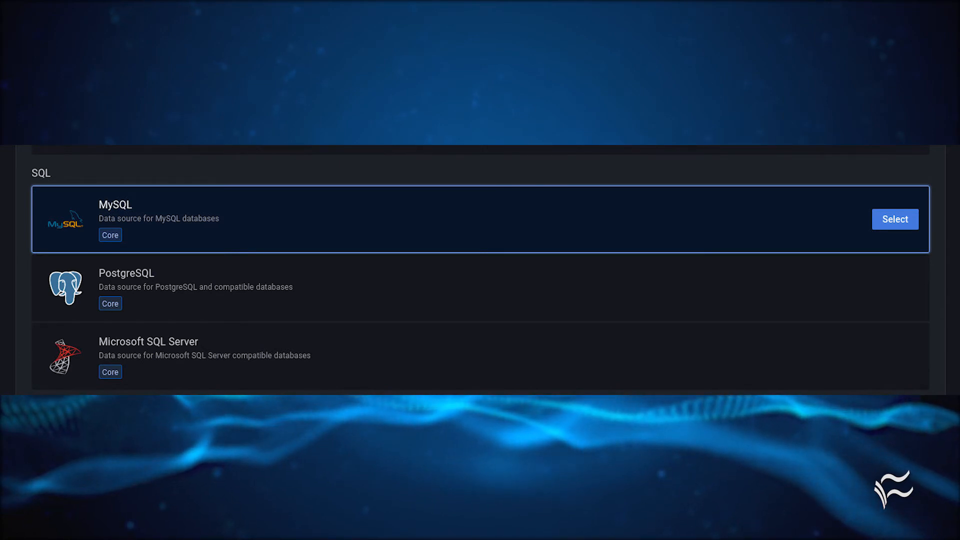
pyautogui.click(894, 219)
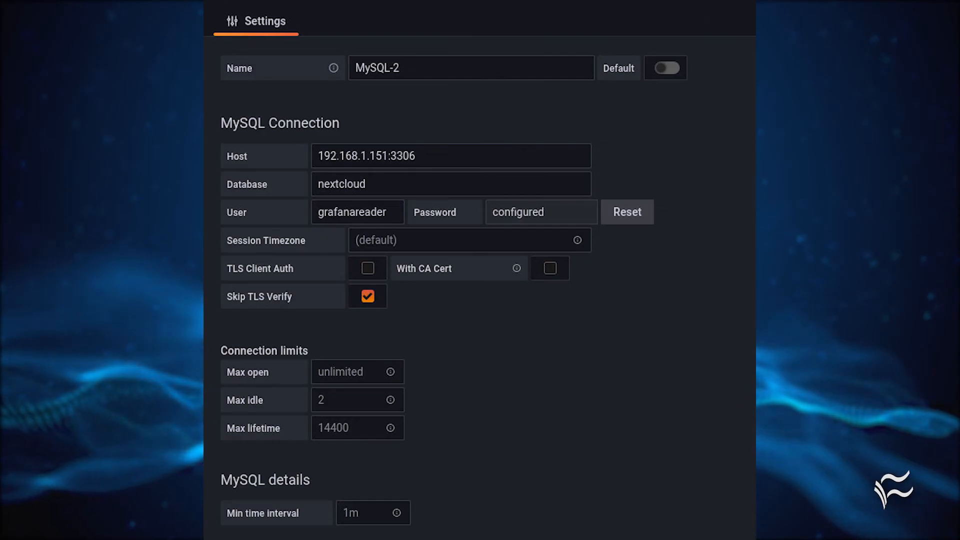